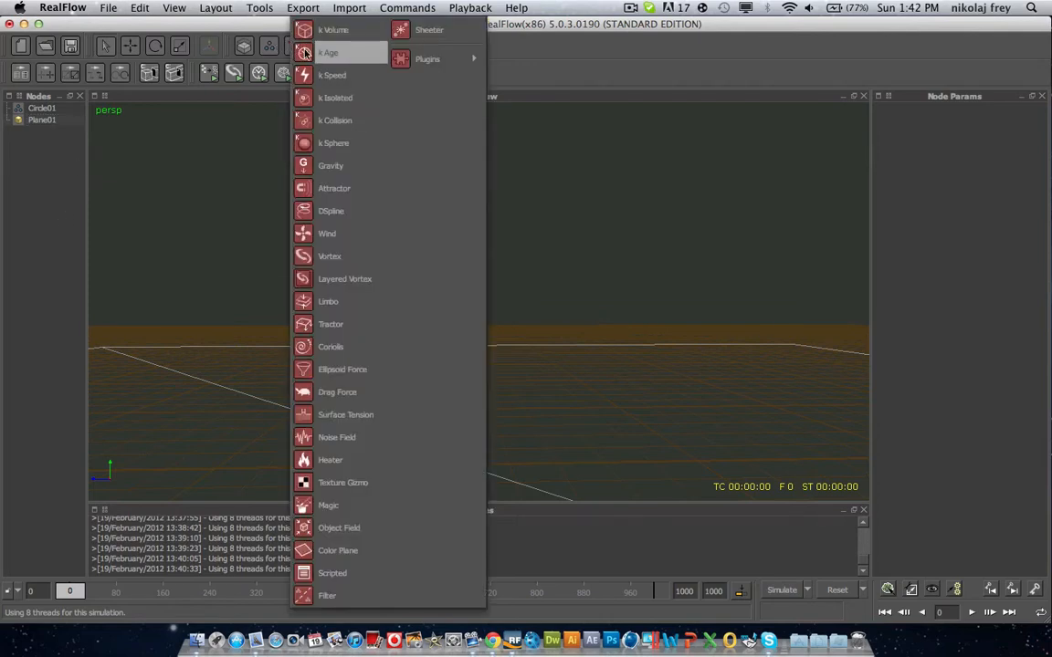
pyautogui.moveTo(359, 256)
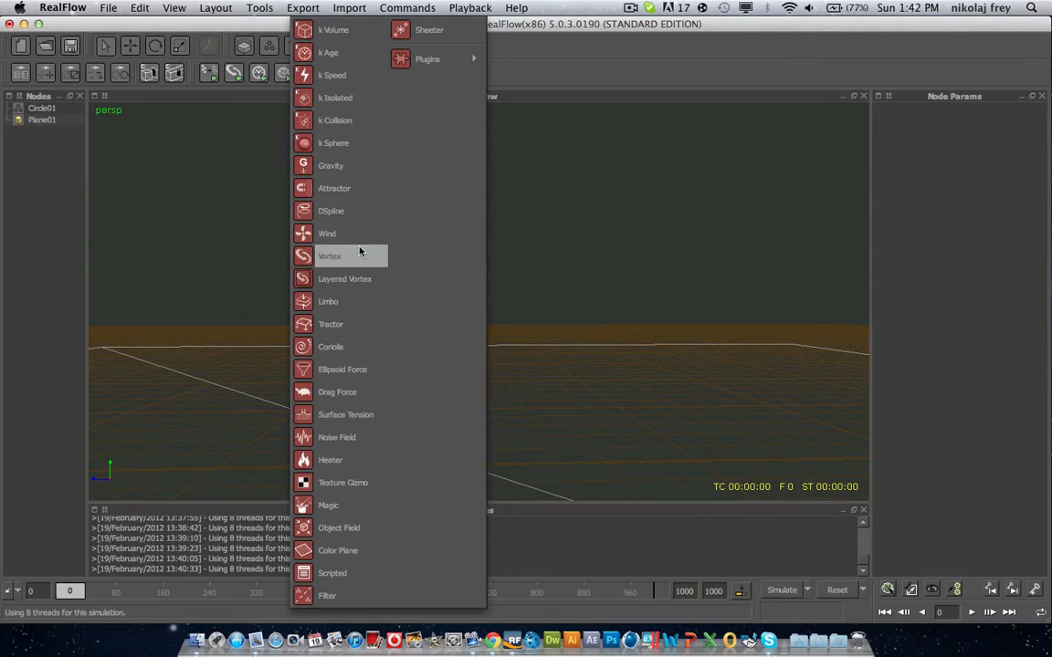
pyautogui.moveTo(345, 75)
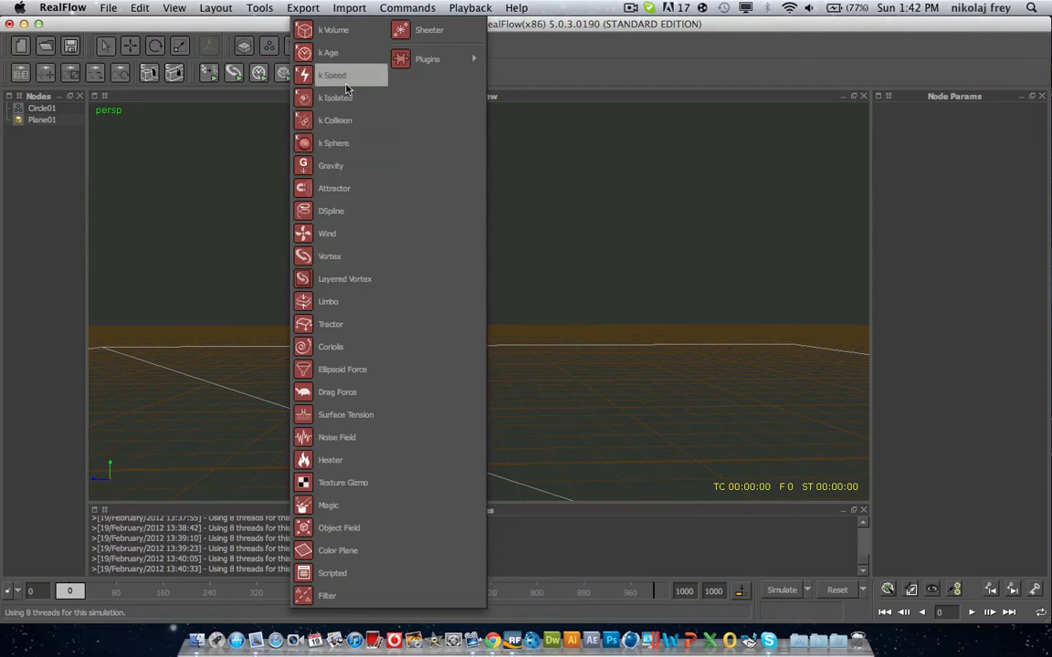
# Step: Add a k Speed daemon (k_Speed03) from the Daemons menu
pyautogui.click(332, 74)
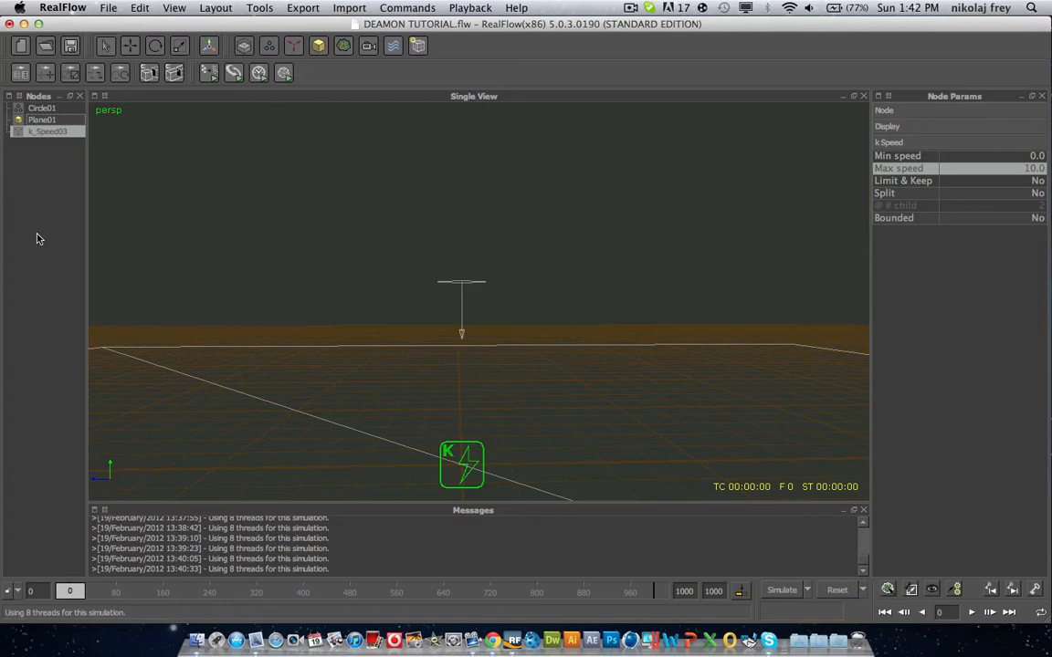
pyautogui.moveTo(34, 208)
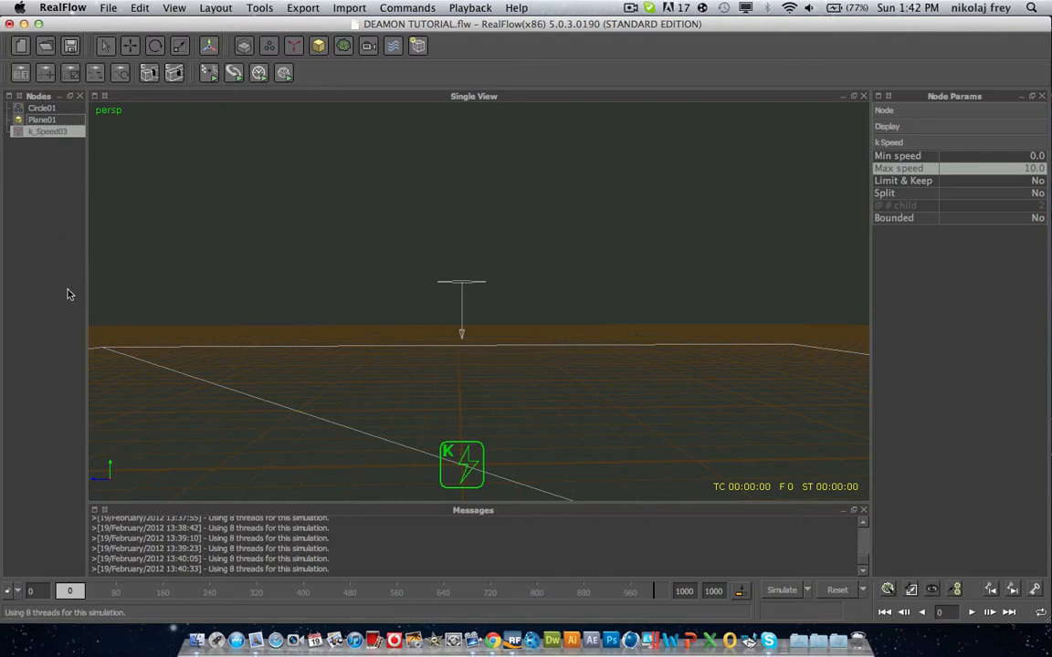
pyautogui.moveTo(78, 481)
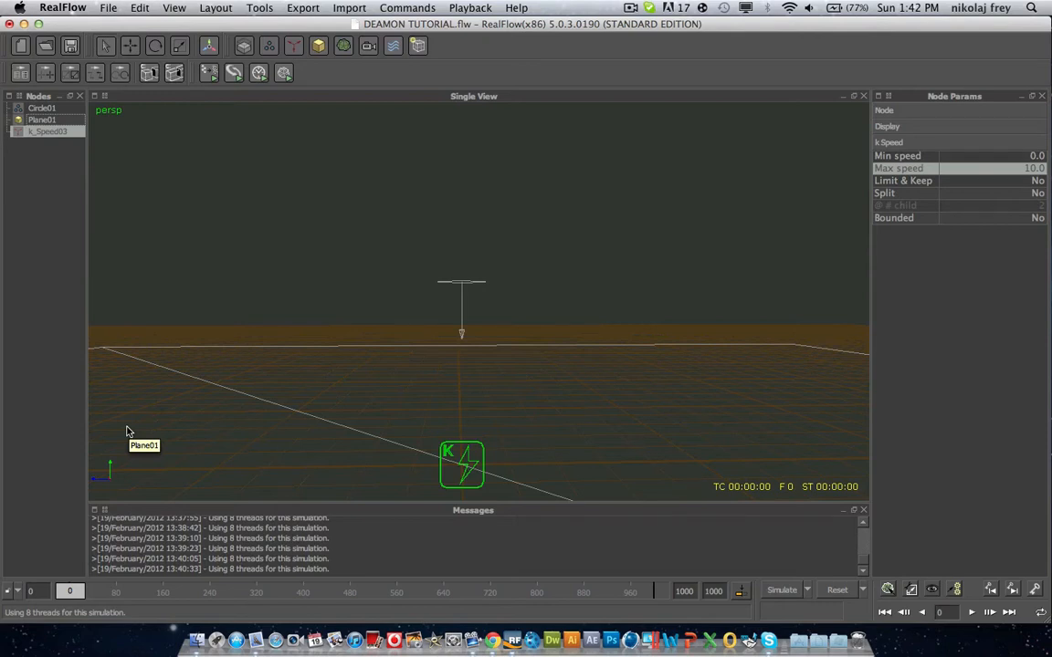
pyautogui.moveTo(69, 198)
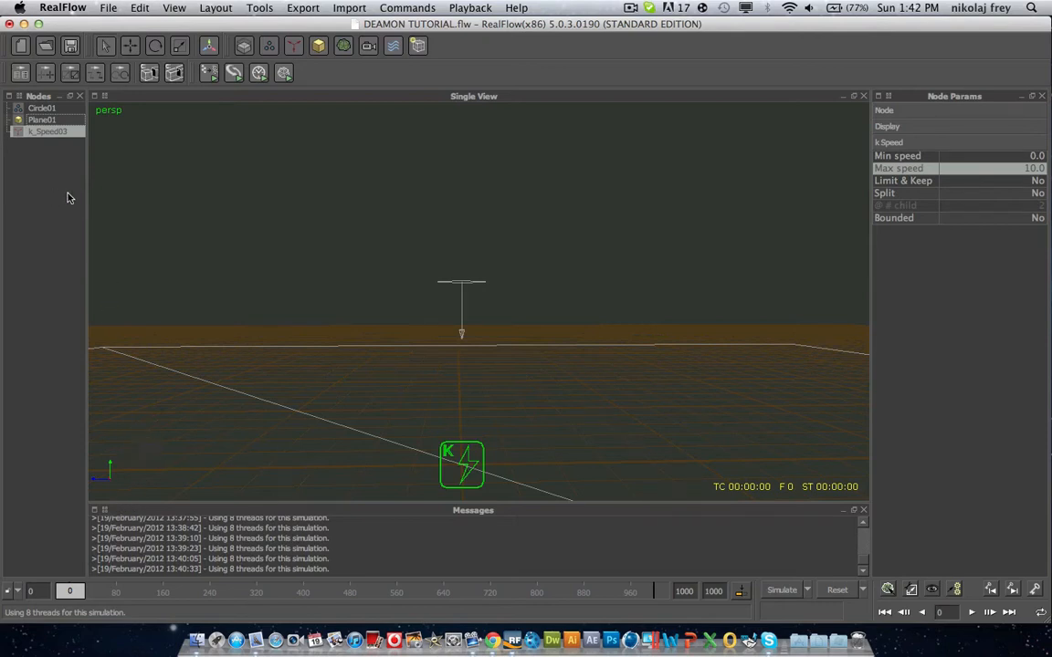
pyautogui.moveTo(35, 157)
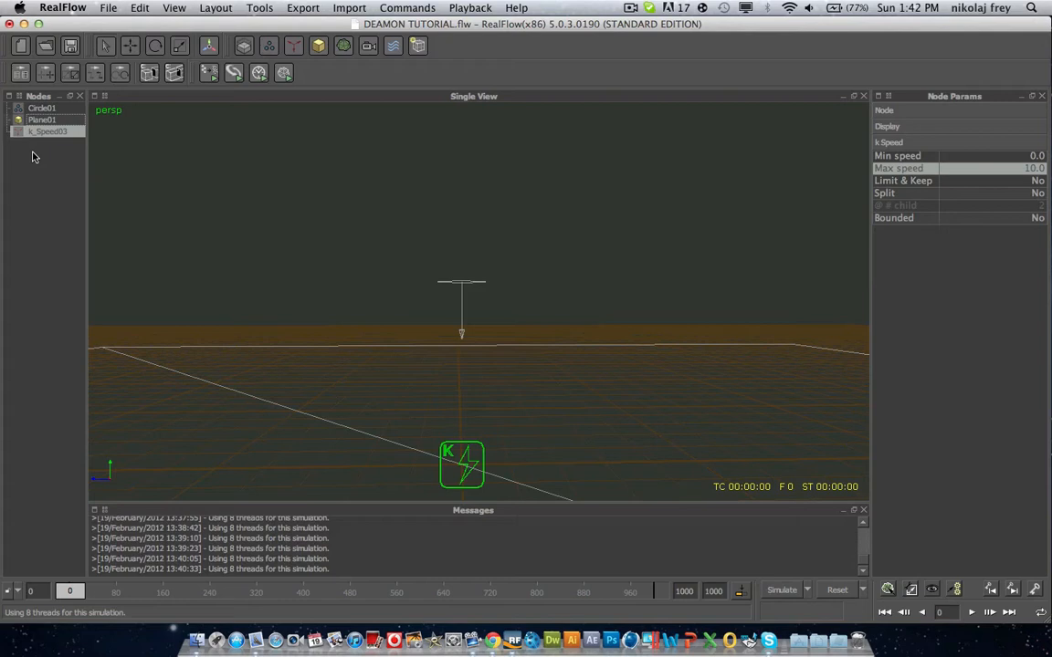
# Step: Set k_Speed03 Min speed to 1.0 and Max speed to 20.0, then select Circle01
pyautogui.click(986, 155)
pyautogui.write('1')
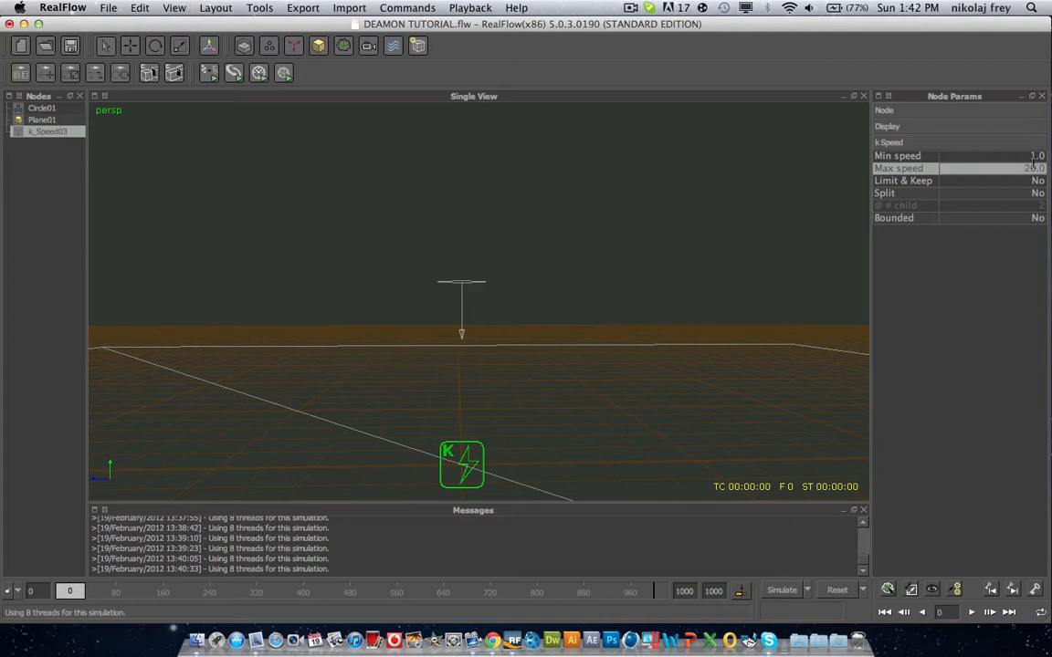
pyautogui.click(42, 107)
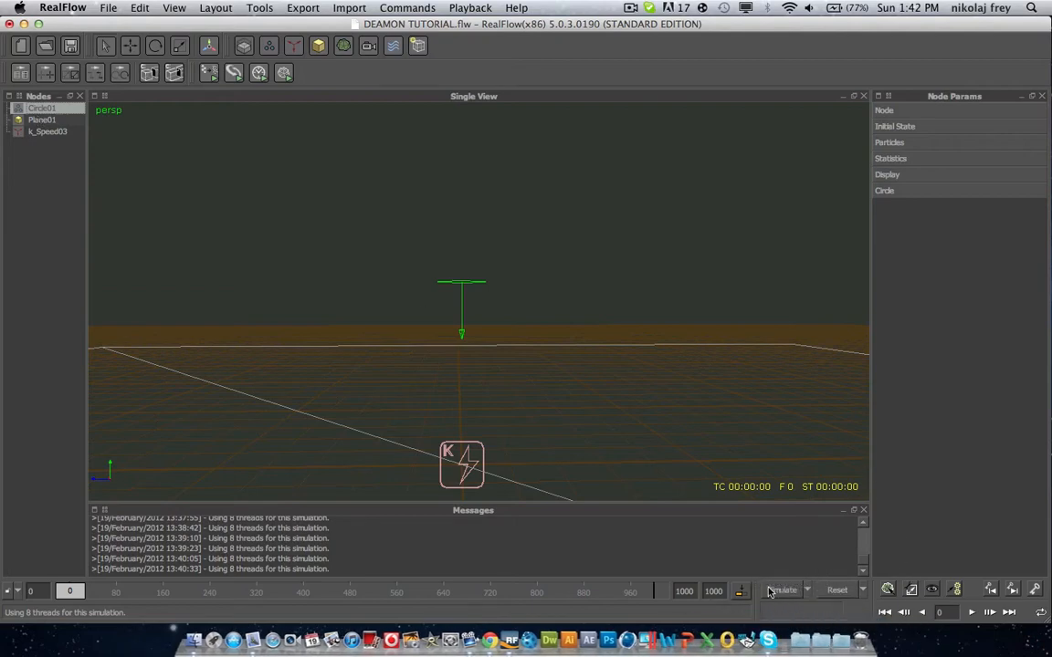
# Step: Simulate the particles falling to frame 298, then reset to frame 0
pyautogui.click(780, 589)
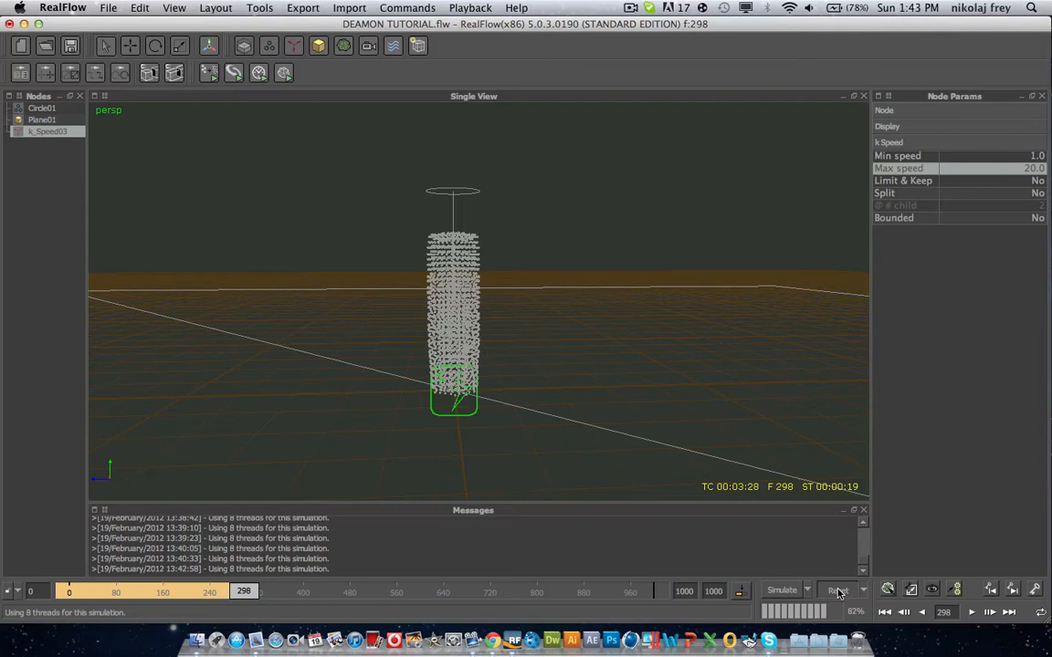
pyautogui.click(836, 590)
pyautogui.write('12')
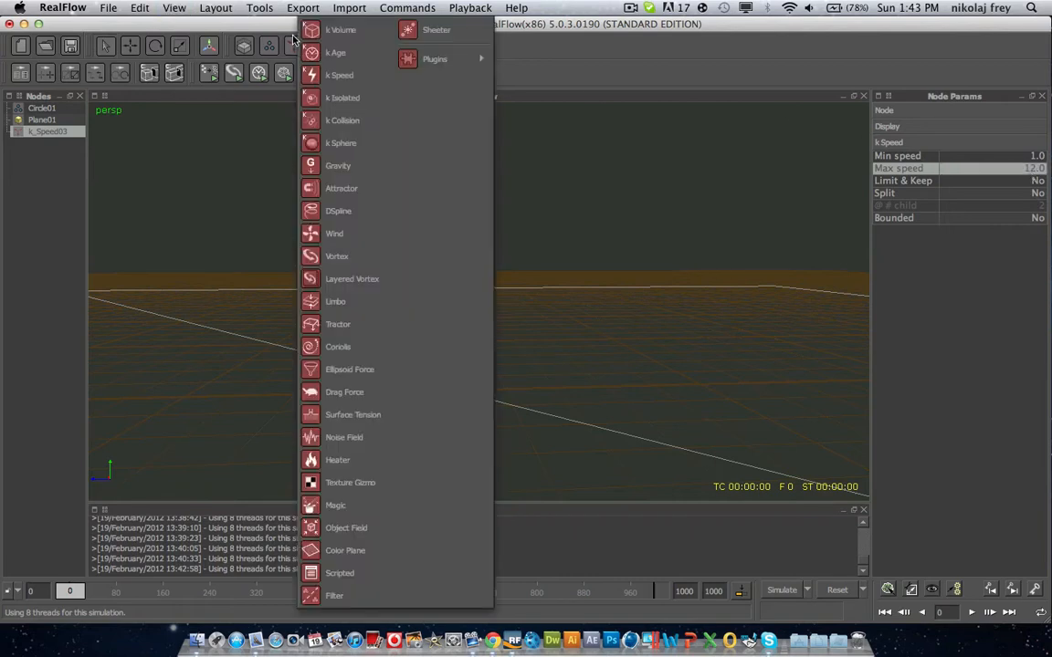
pyautogui.moveTo(338, 165)
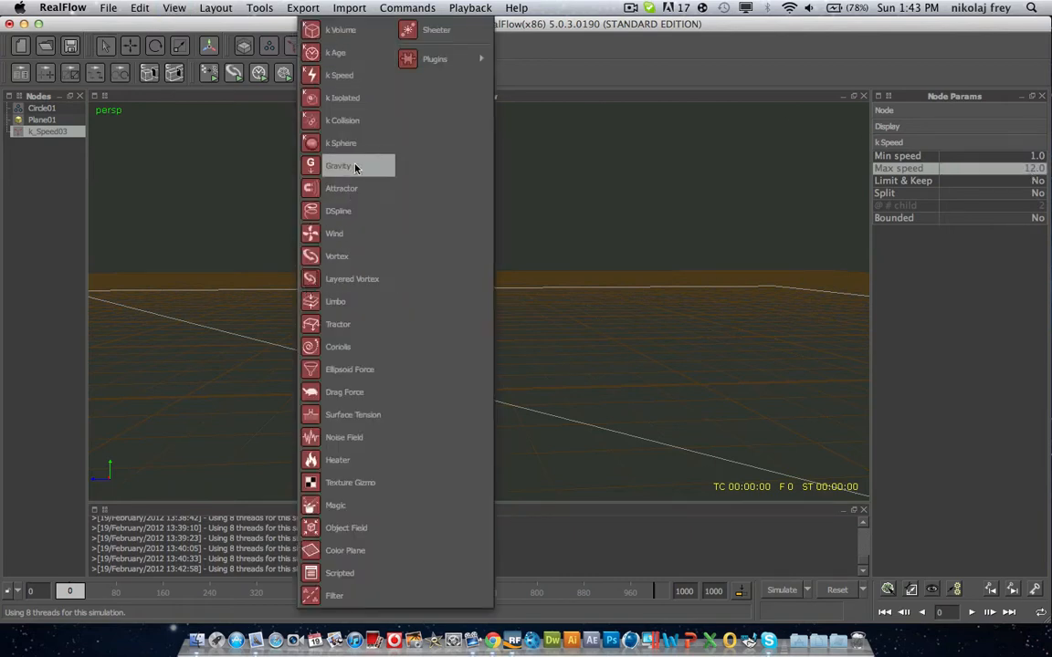
pyautogui.moveTo(348, 169)
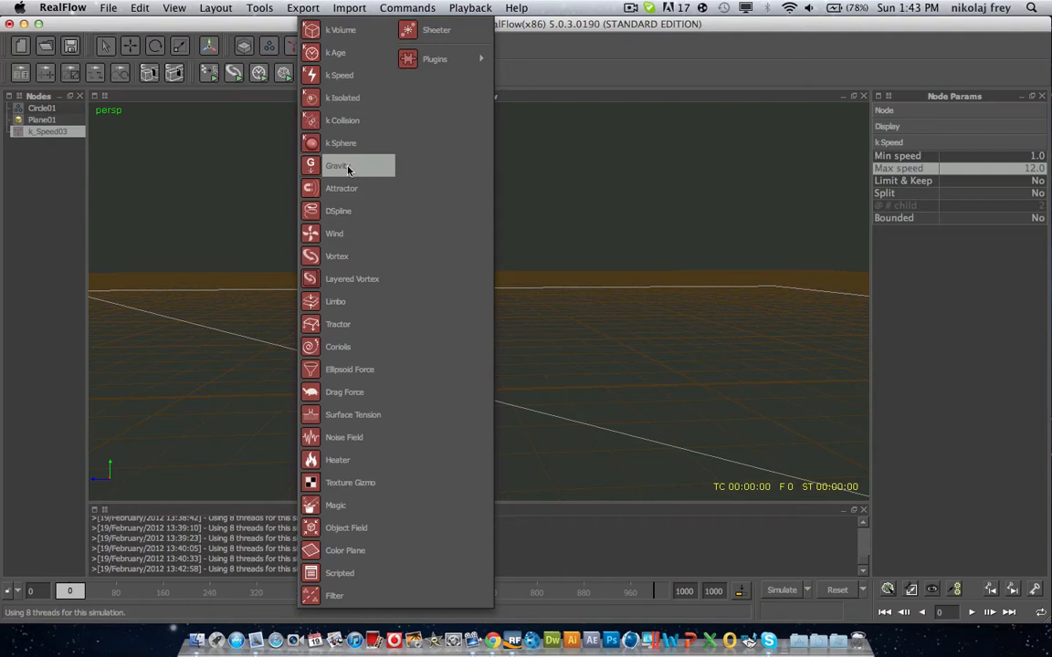
# Step: Add a Gravity daemon (Gravity02), then reselect k_Speed03
pyautogui.click(337, 166)
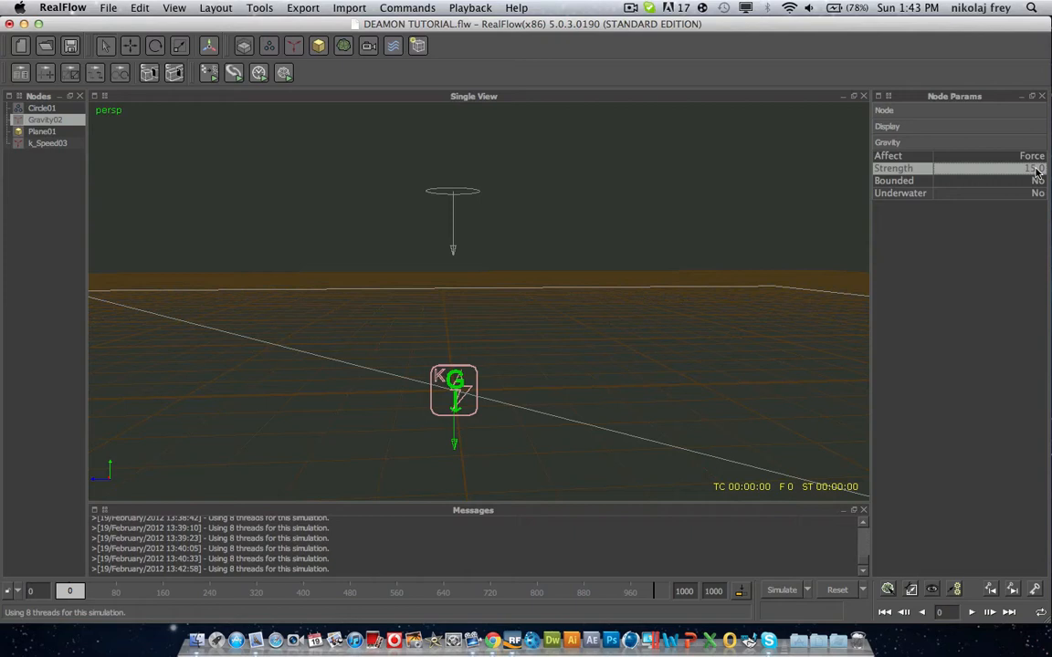
pyautogui.click(47, 143)
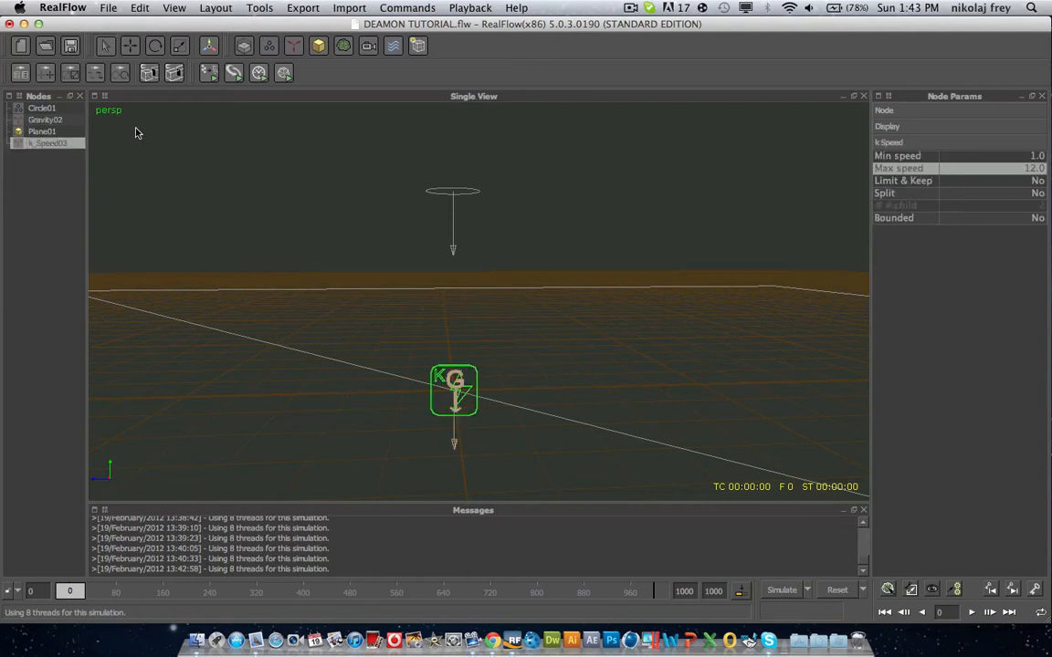
pyautogui.moveTo(827, 575)
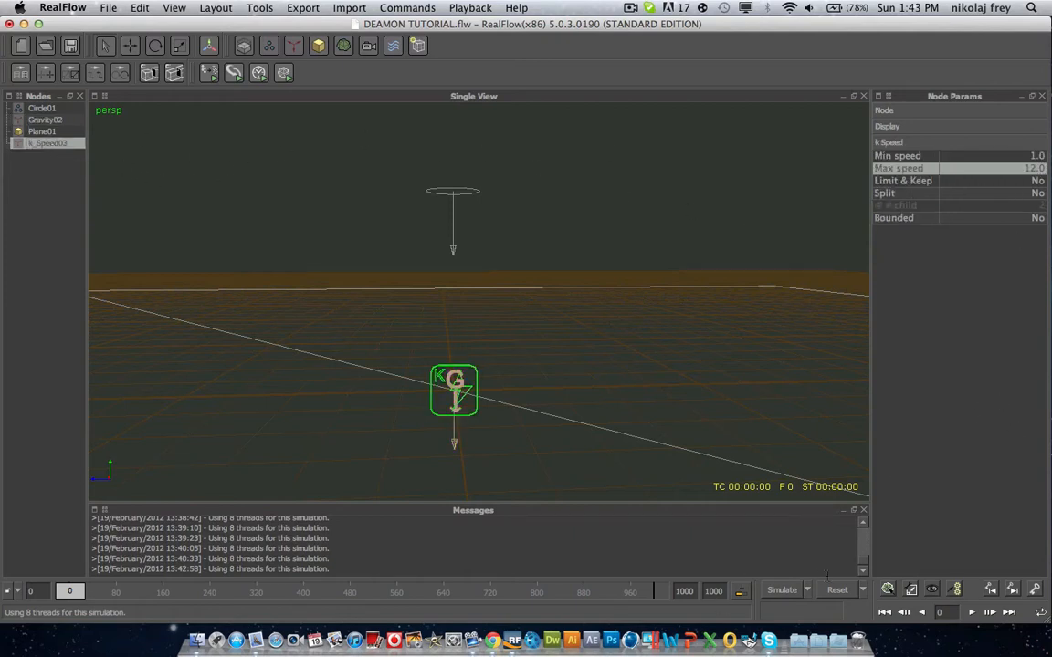
# Step: Simulate with gravity, reset, and rerun with Max speed lowered to 7.0
pyautogui.click(781, 590)
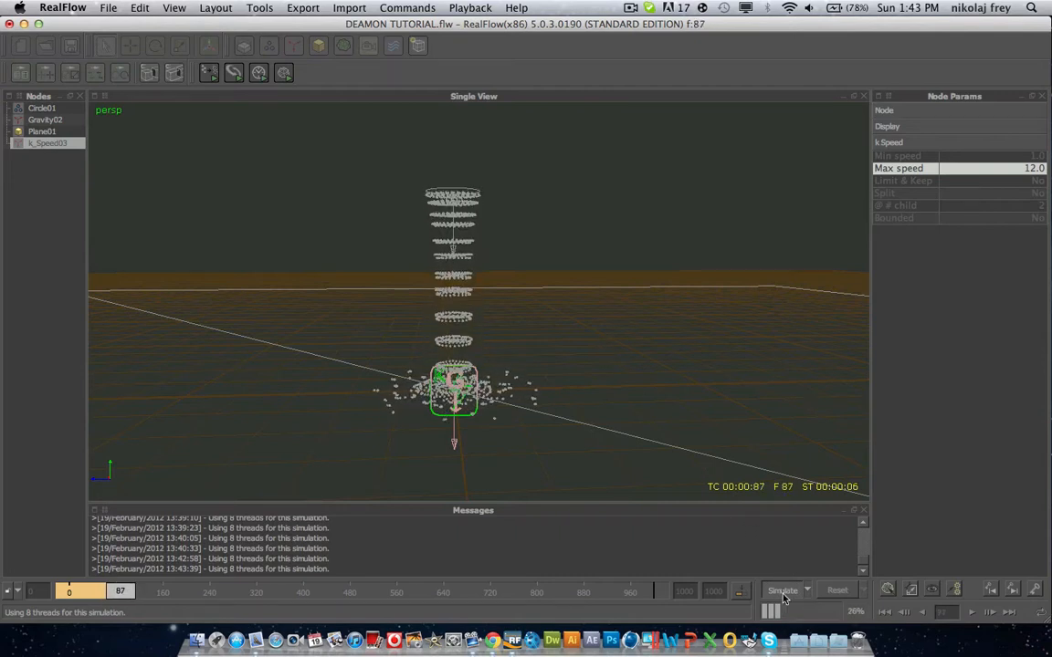
pyautogui.click(836, 590)
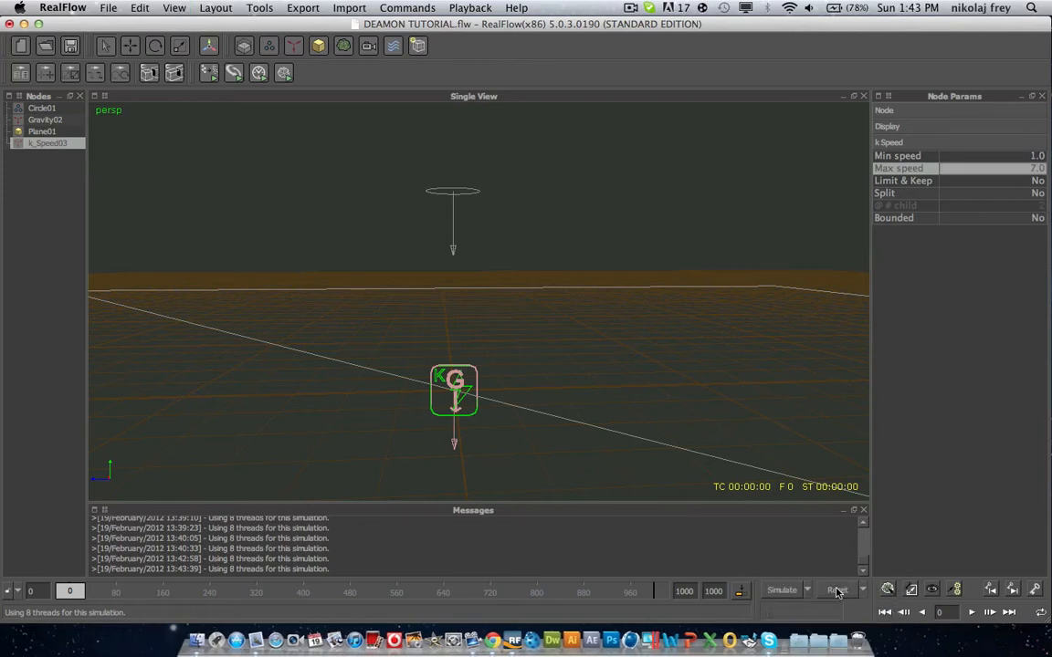
pyautogui.click(781, 590)
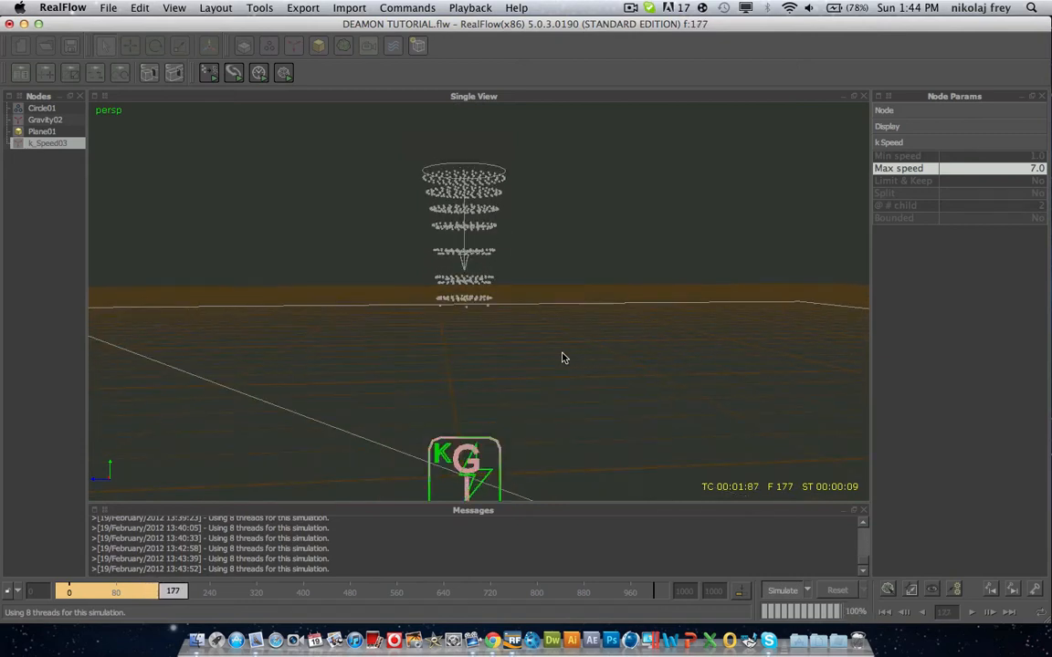
# Step: Reset, enable Split with 5 children on k_Speed03, and start simulating
pyautogui.click(835, 590)
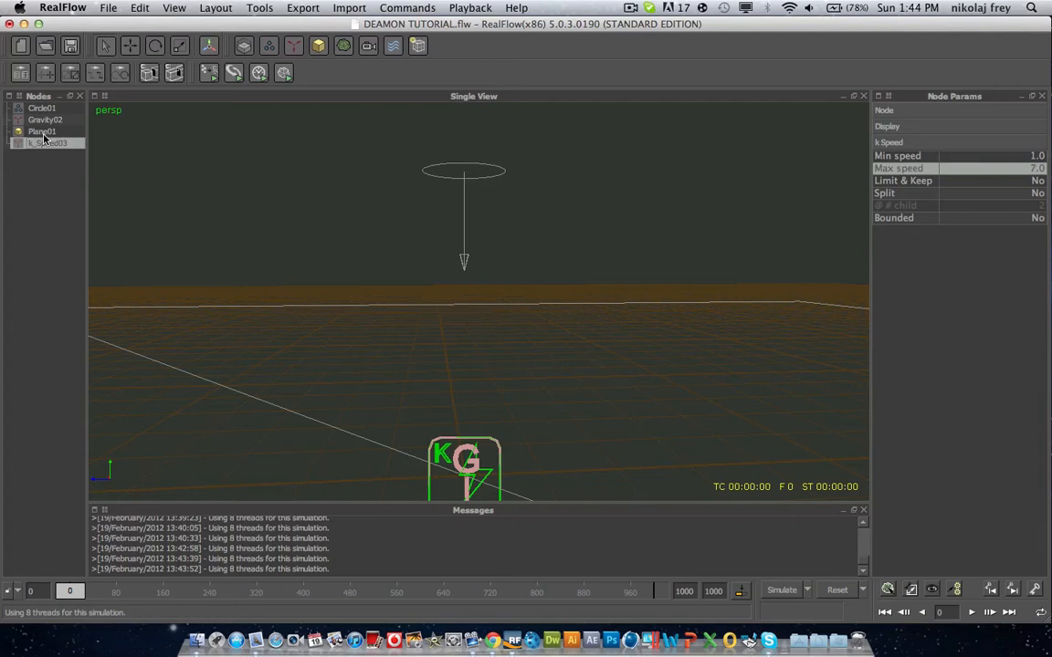
pyautogui.moveTo(66, 126)
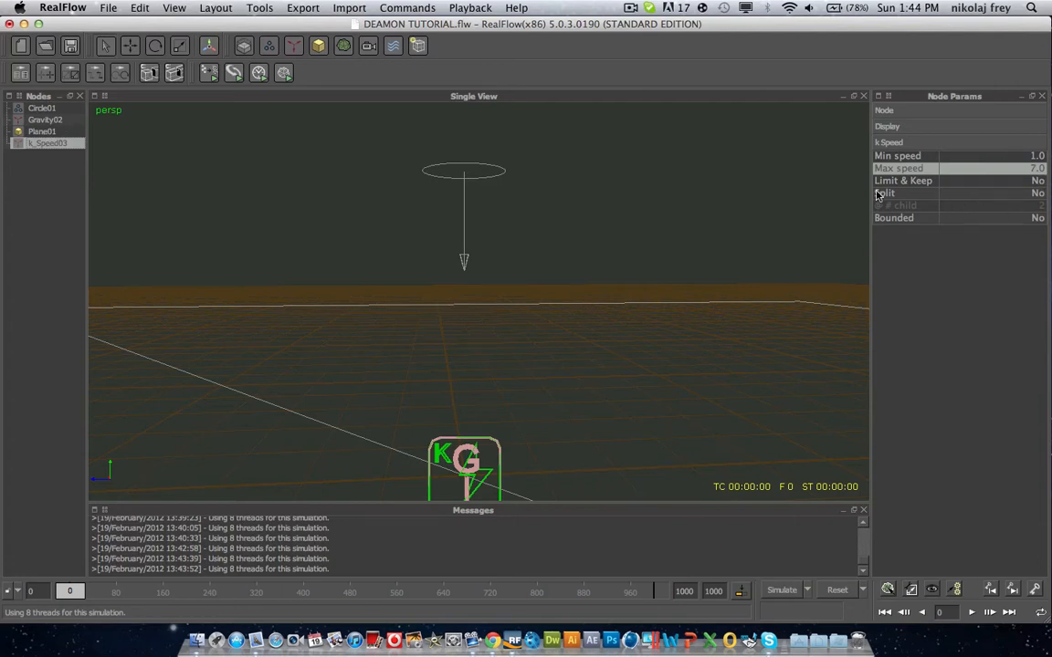
pyautogui.click(1036, 192)
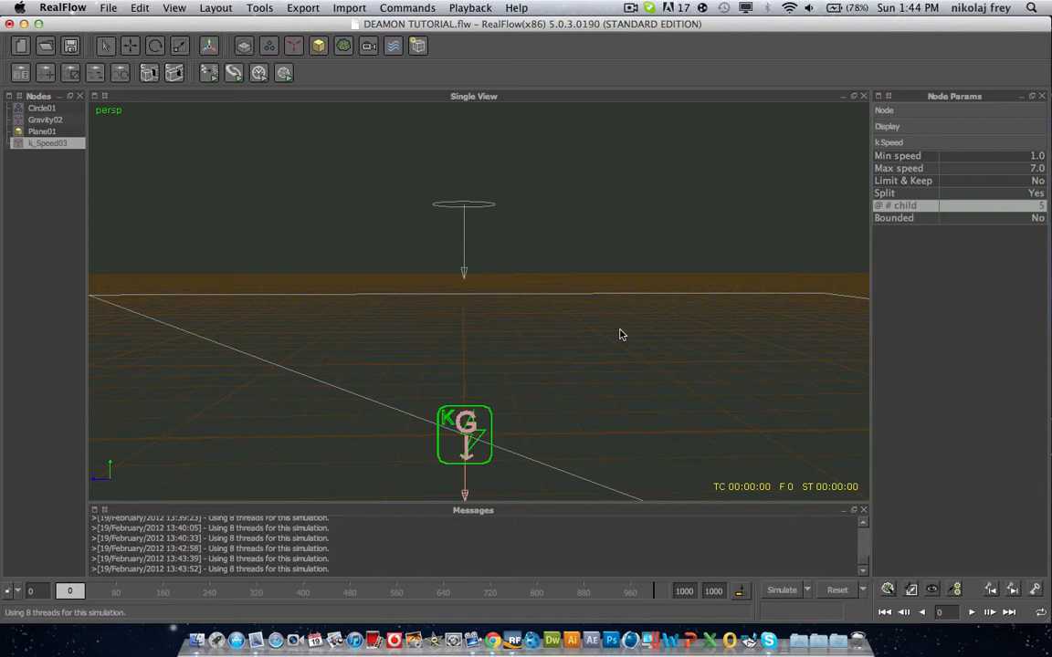
pyautogui.moveTo(840, 592)
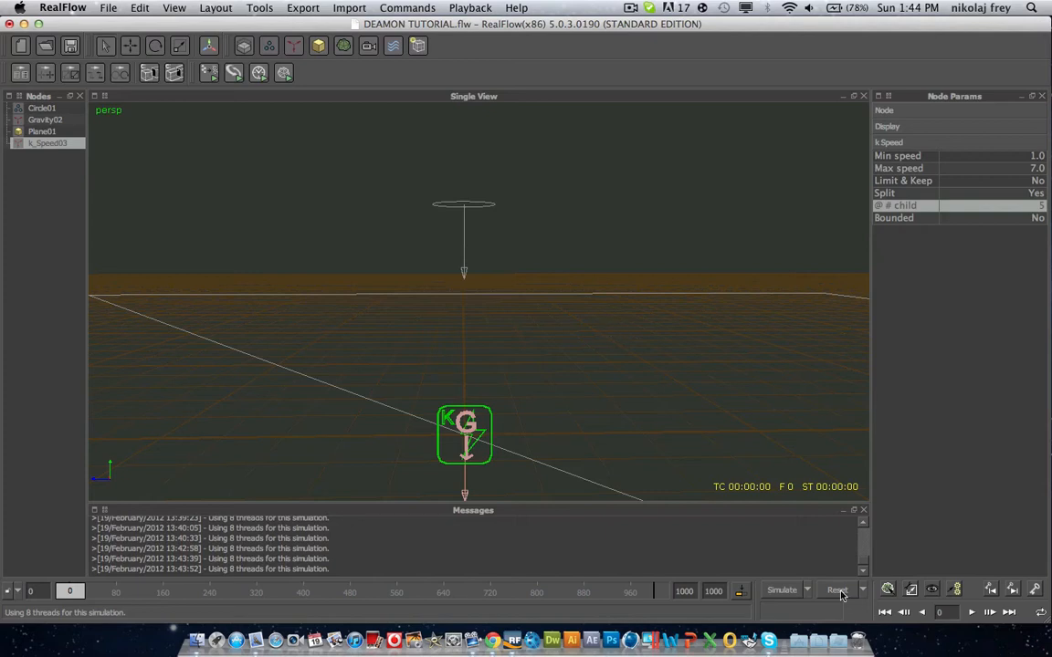
pyautogui.click(779, 590)
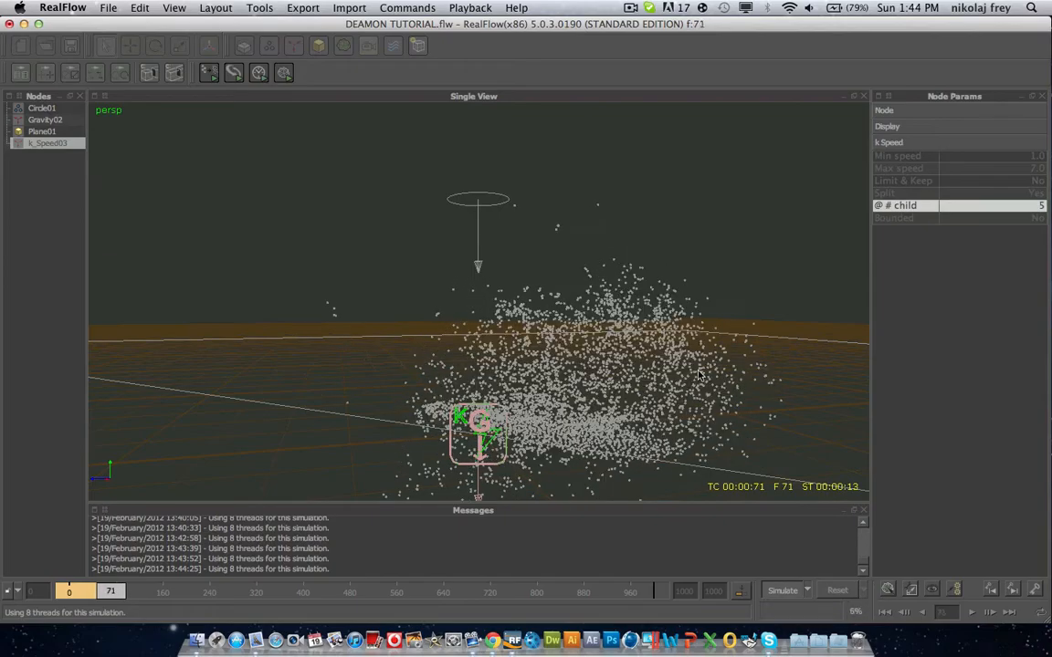
# Step: Let the split particles spread across the plane past frame 111, then stop the simulation
pyautogui.click(781, 590)
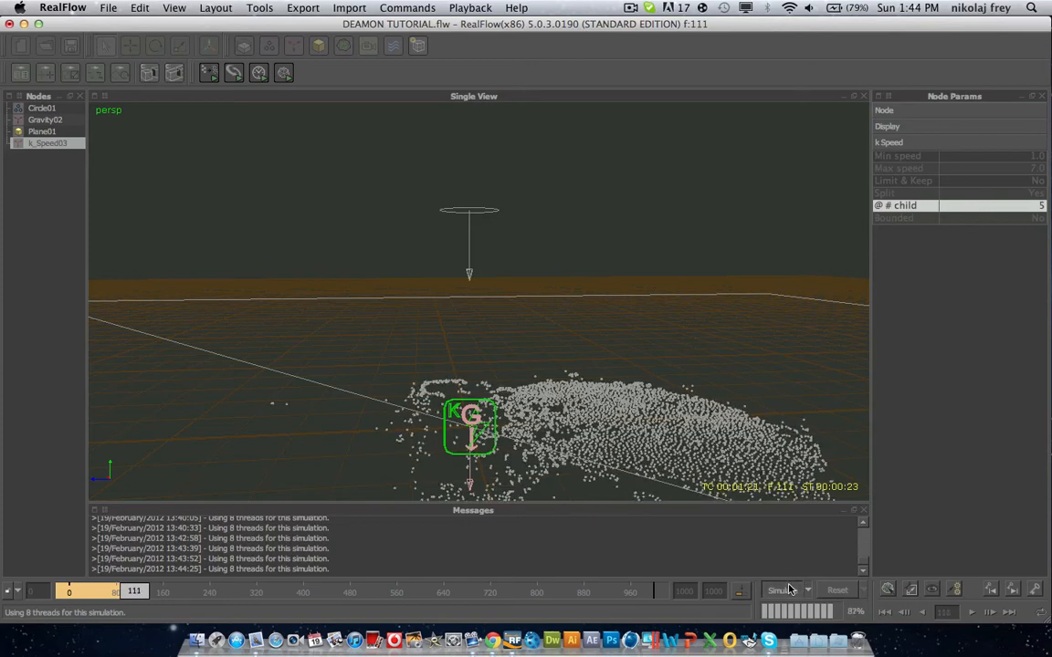
pyautogui.click(836, 590)
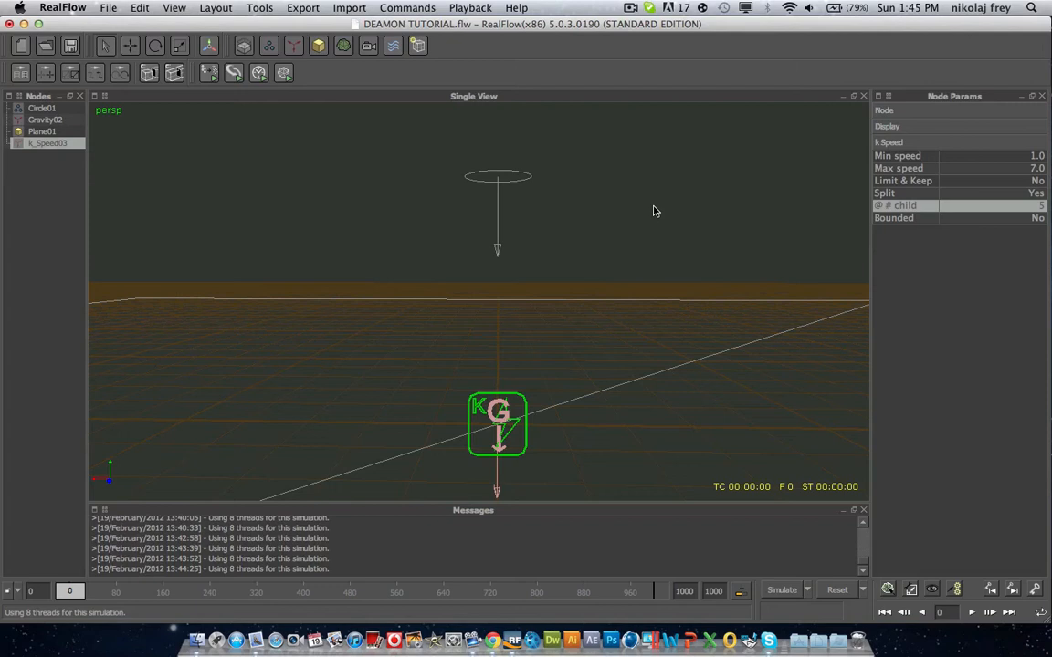
pyautogui.moveTo(643, 197)
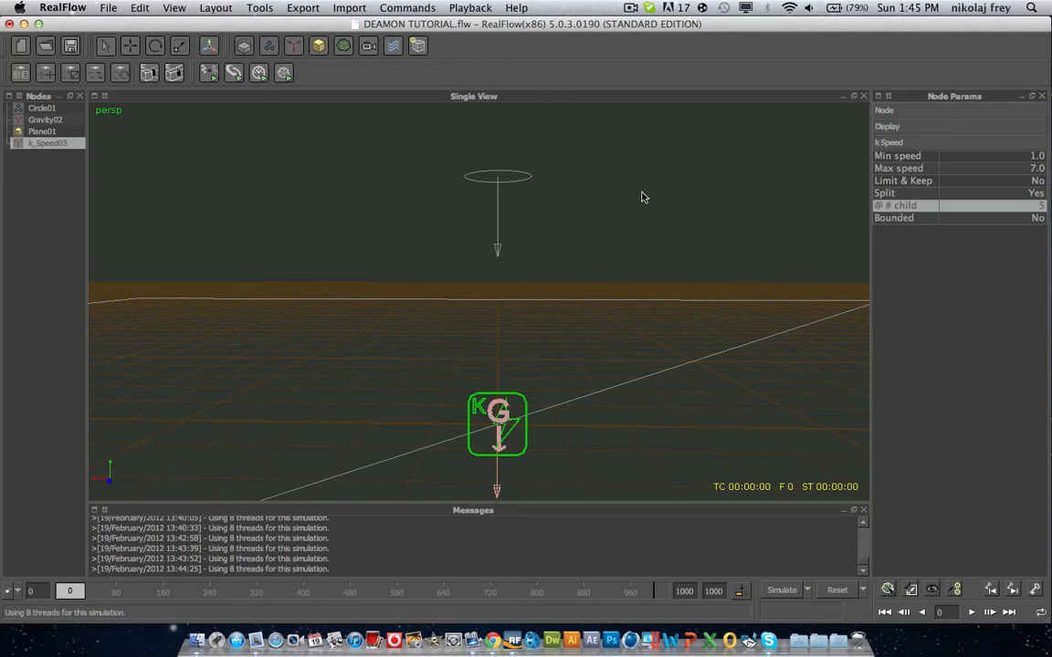
pyautogui.moveTo(563, 240)
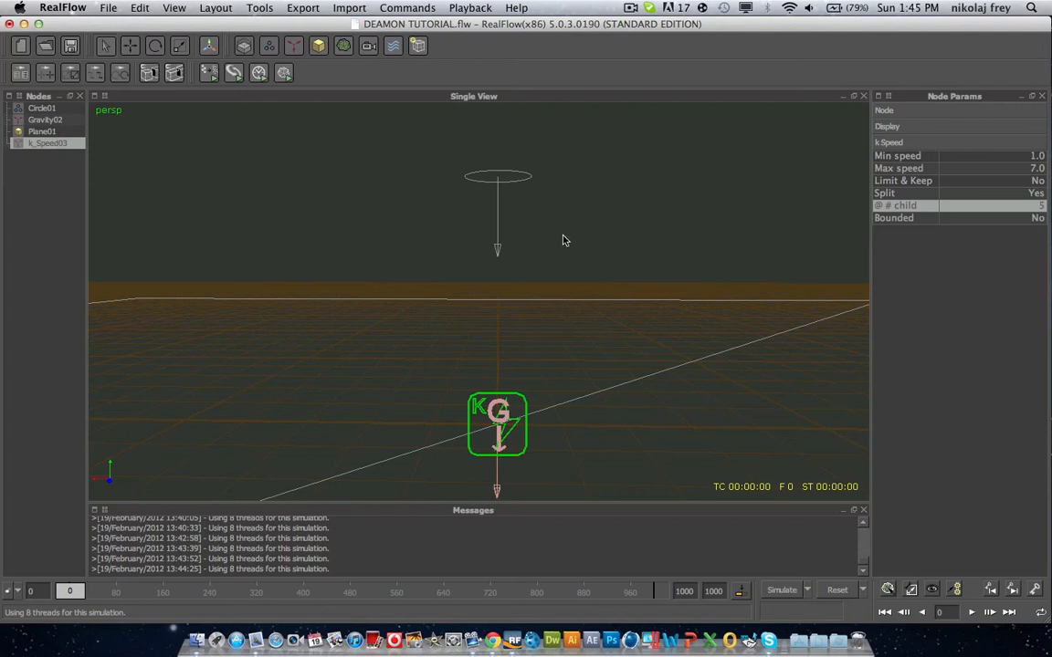